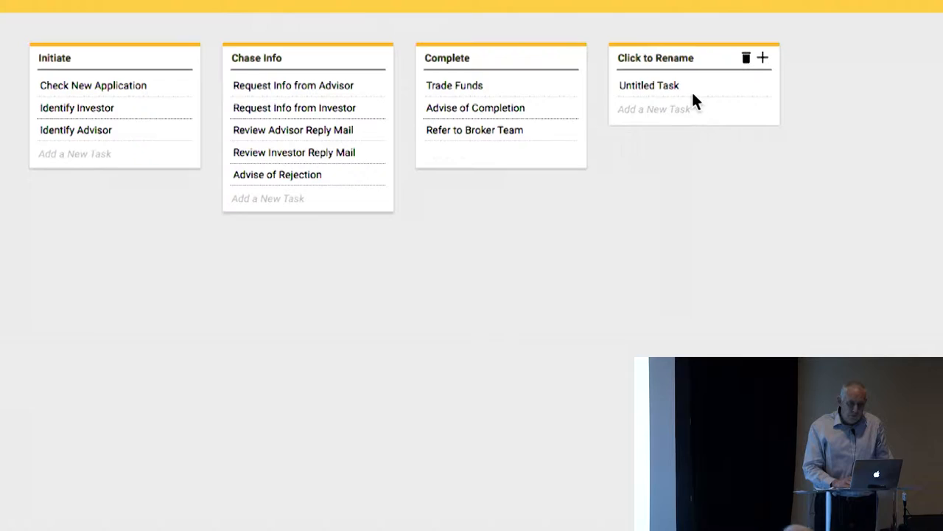
Show the Application entity's list of states in the Entities/States panel
left_click(745, 57)
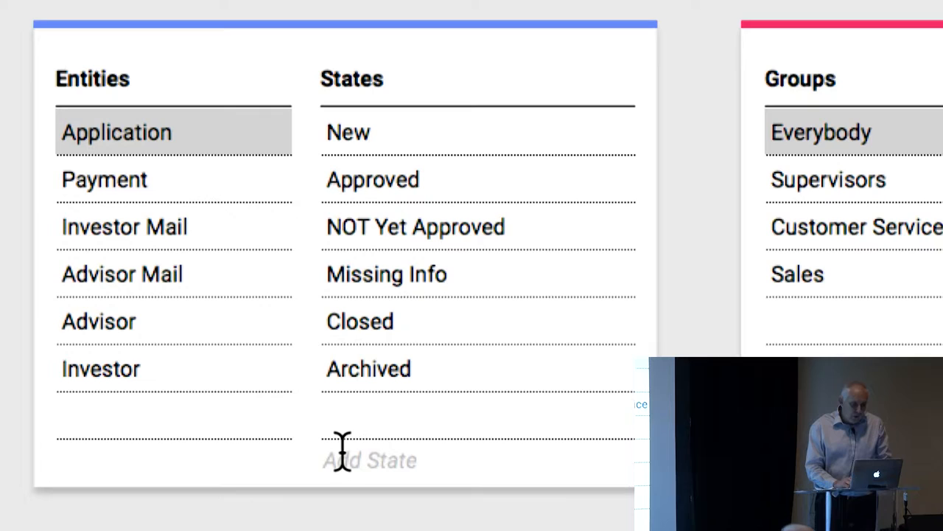
Add state QA'd to Application, then display Advisor's states NOT Regulated and Regulated
type("QA'd")
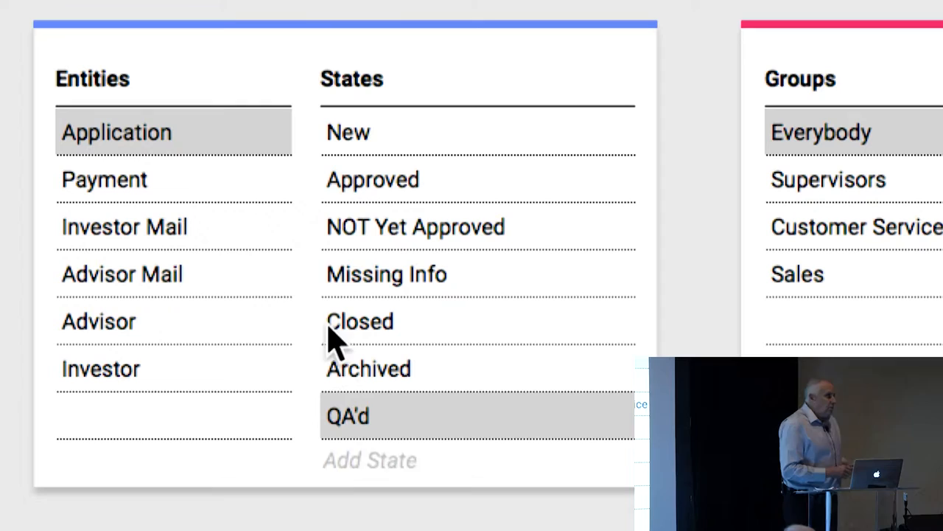
left_click(118, 321)
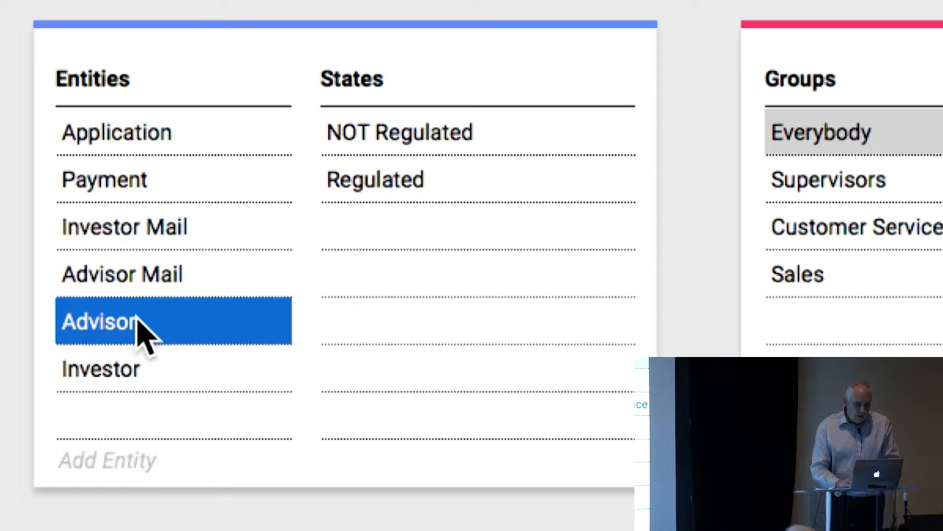
left_click(101, 369)
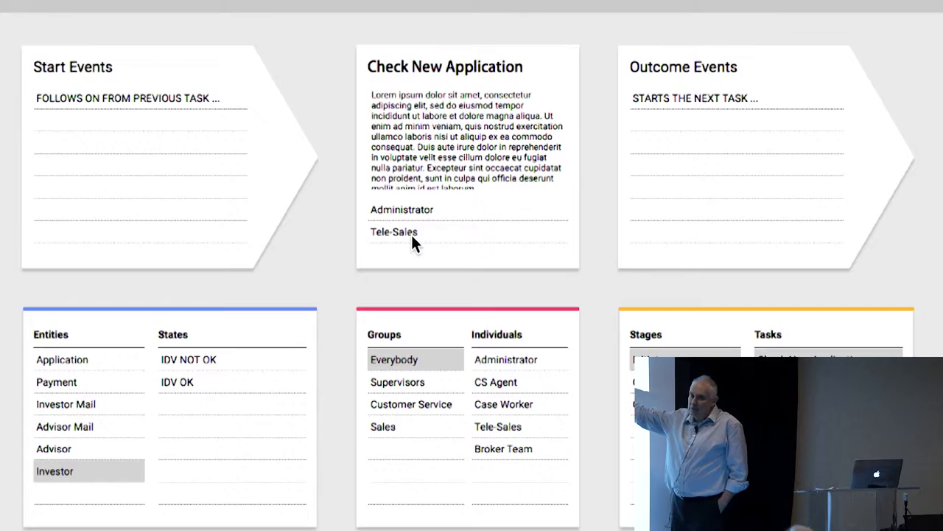
mouse_move(885, 11)
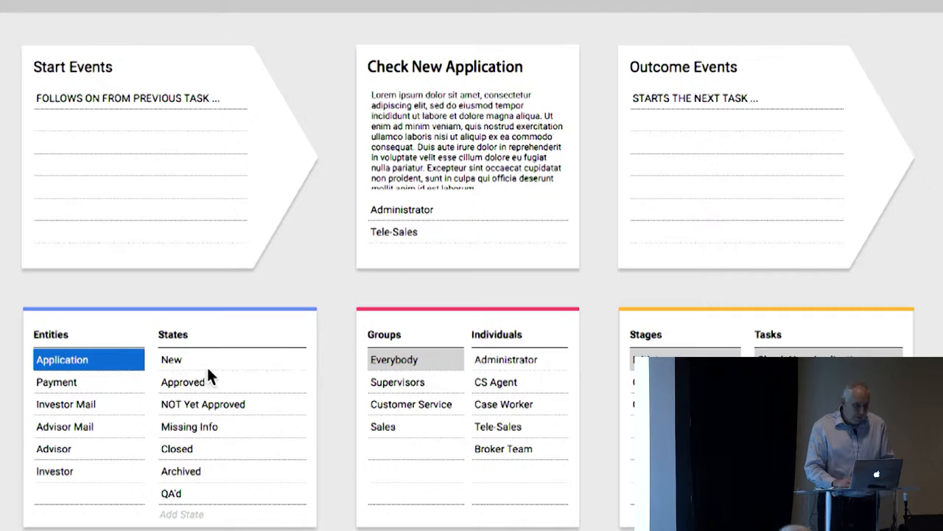
Set 'Application IS New' as the Check New Application start event
left_click(171, 359)
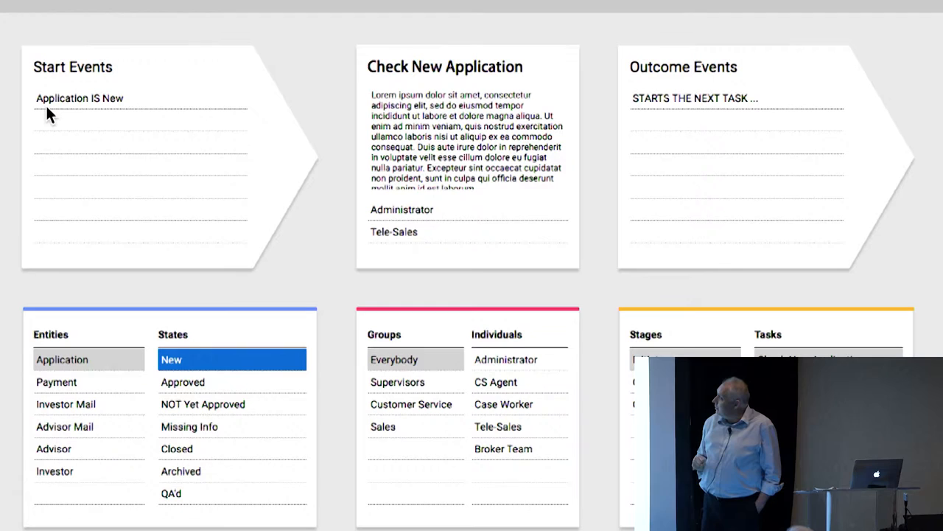
mouse_move(153, 140)
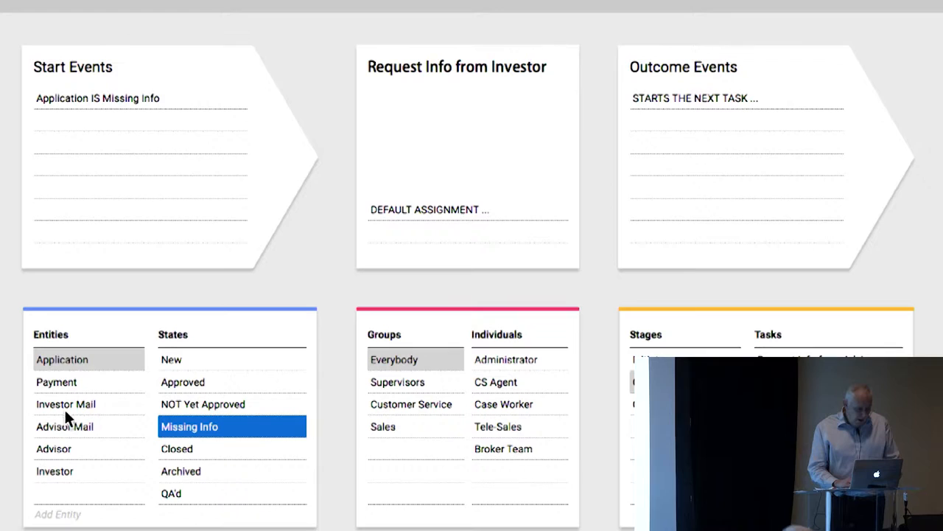
Add an outcome event setting Investor Mail to Sent Investor Chaser
left_click(66, 404)
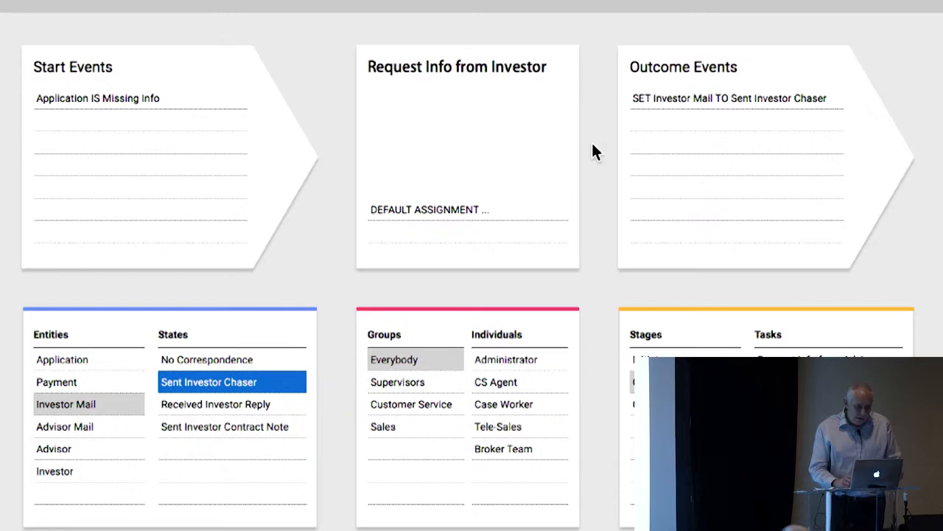
left_click(503, 403)
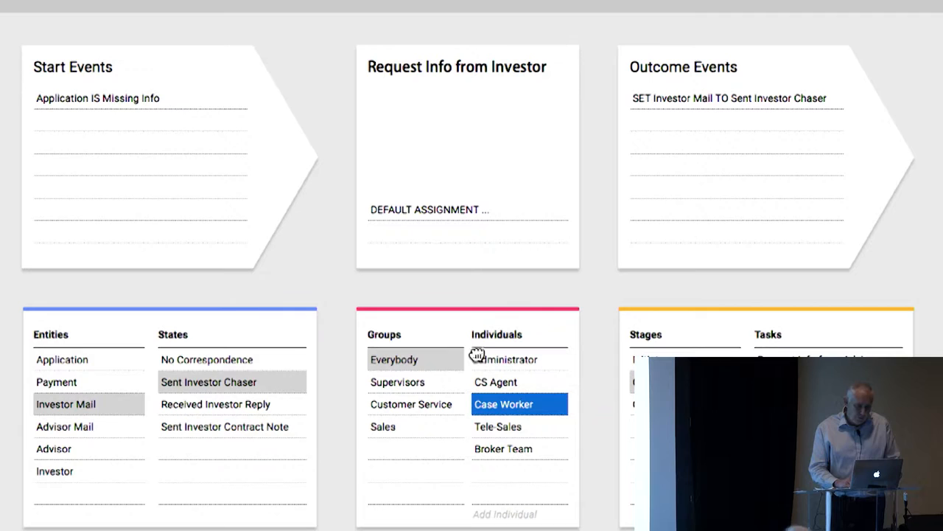
left_click(504, 404)
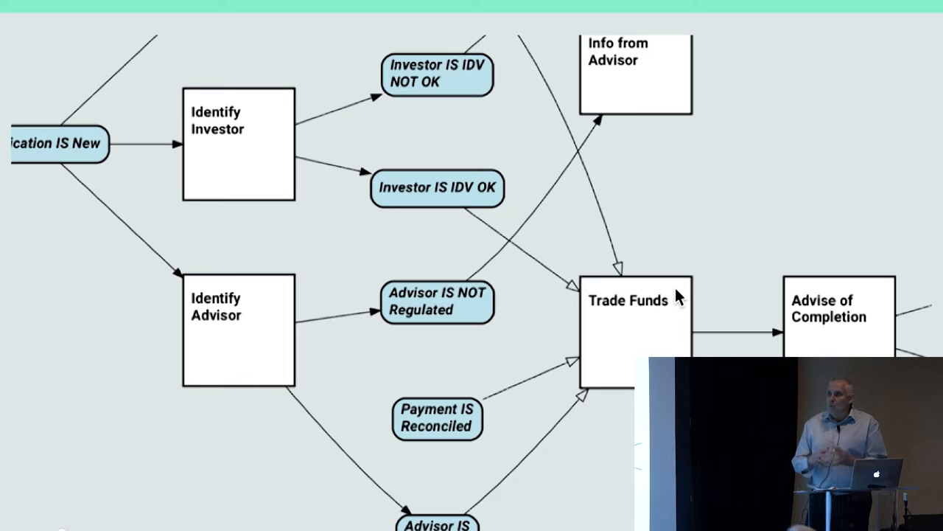
mouse_move(520, 318)
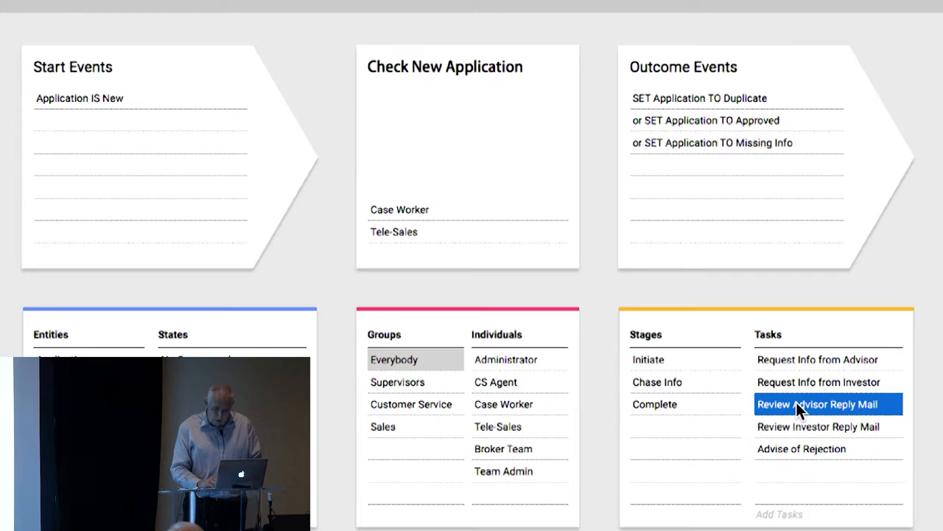
Open the Review Advisor Reply Mail task, starting on Advisor Mail IS Received Advisor Reply
left_click(817, 404)
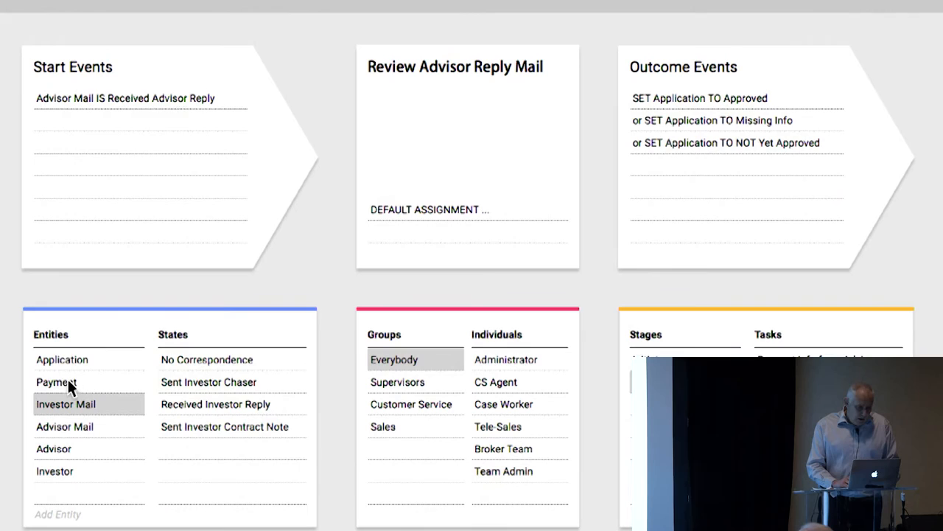
Open Application's details: plural Applications, Business Identifier type, occurs zero-or-many
left_click(61, 359)
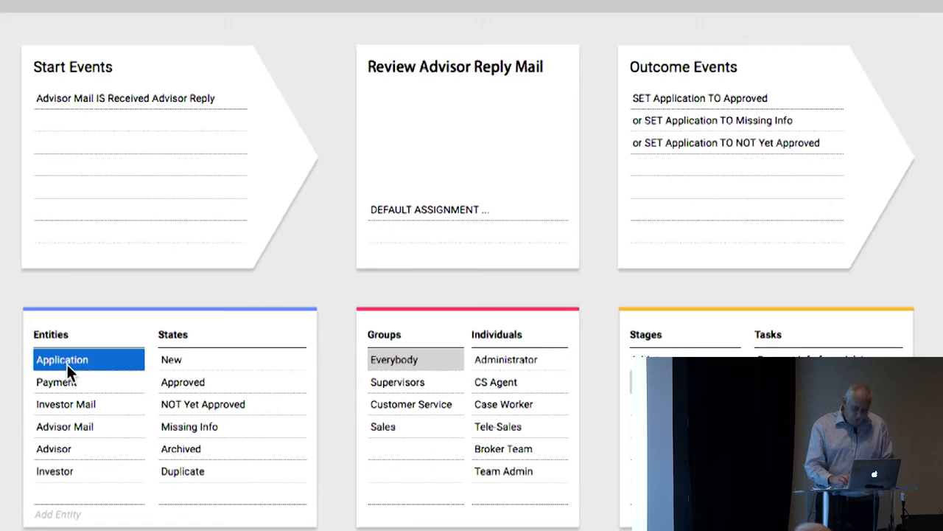
left_click(62, 359)
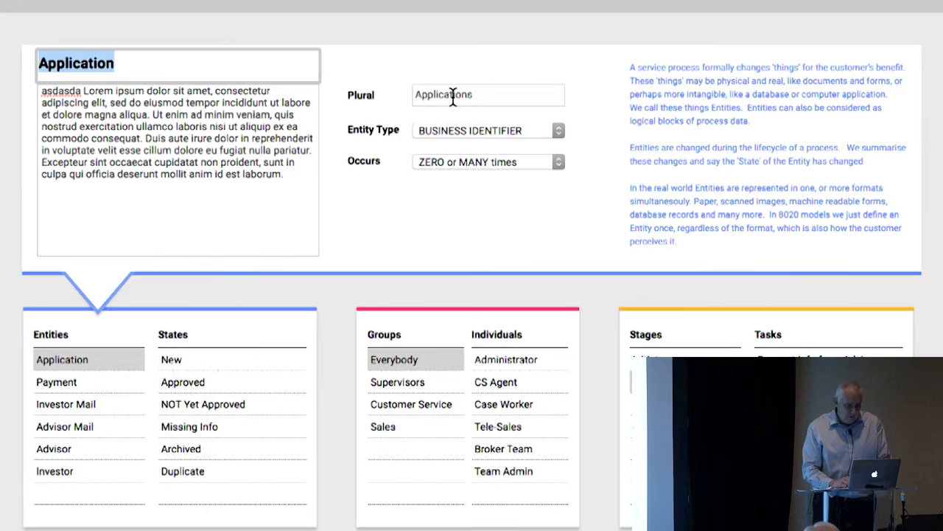
mouse_move(521, 163)
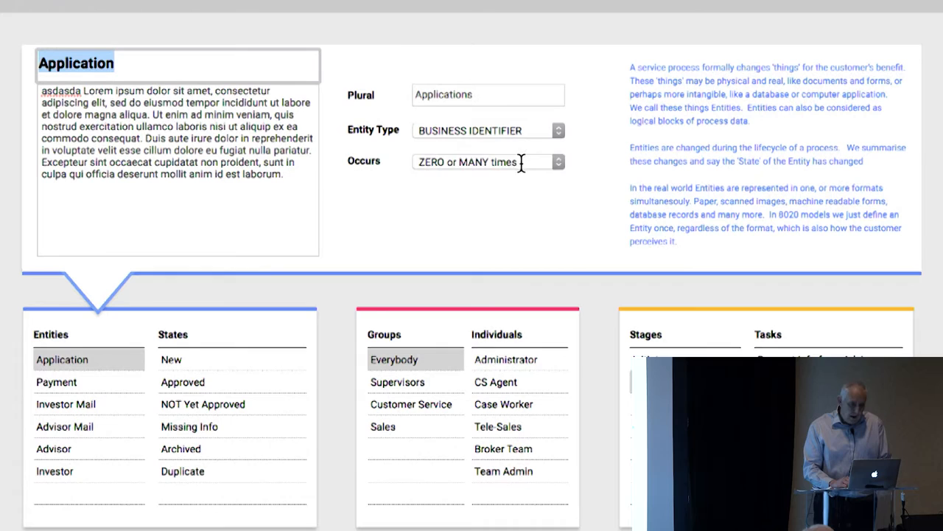
Show Application's occurrence options, with zero-or-many still selected
left_click(488, 161)
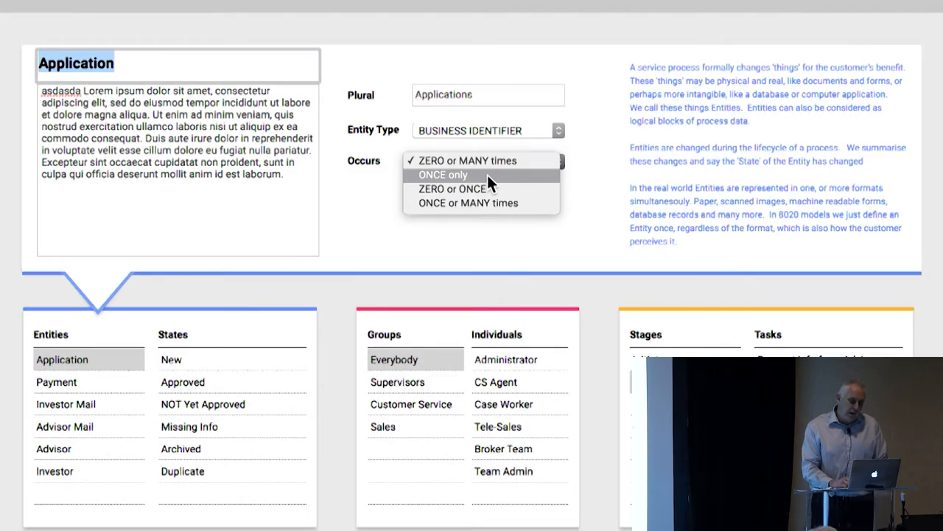
List Application's entity type choices, Business Identifier through Aid
left_click(488, 130)
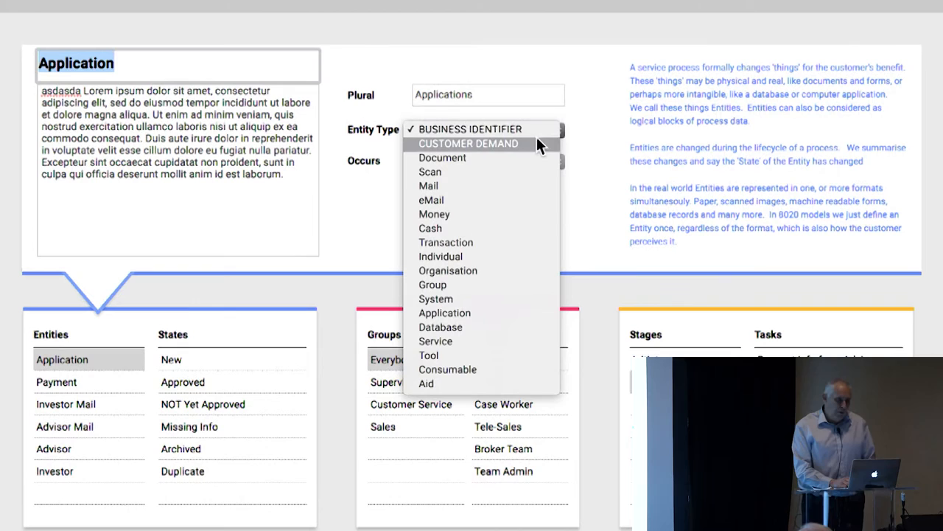
mouse_move(538, 157)
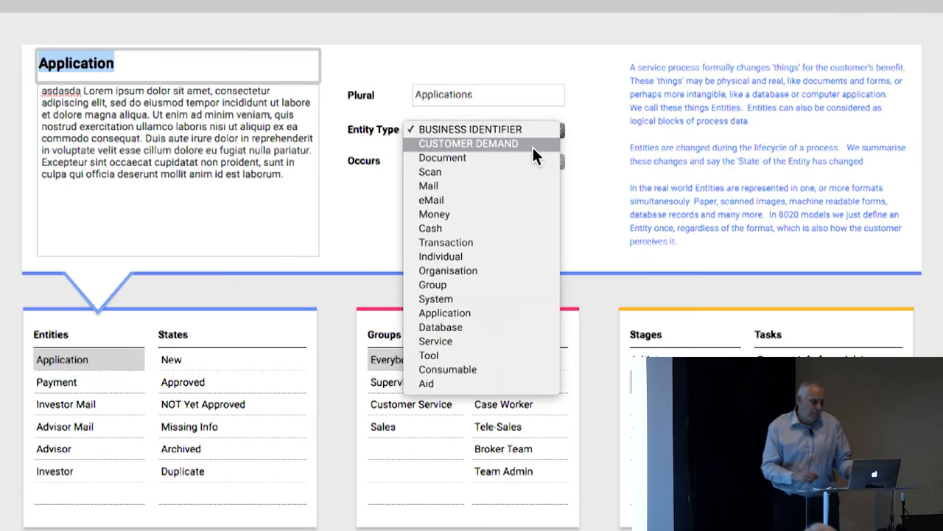
Try Identify Investor's task types and settle on Sub-Process Task
left_click(795, 382)
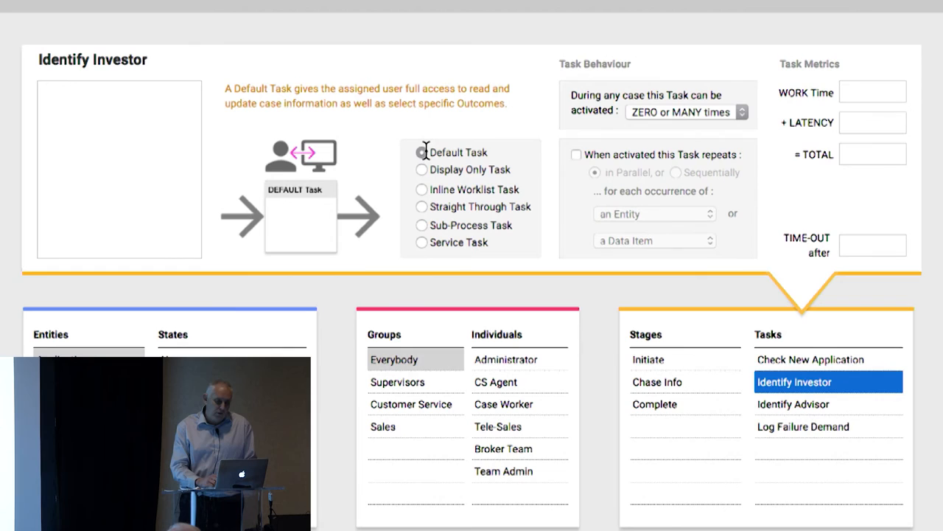
left_click(421, 189)
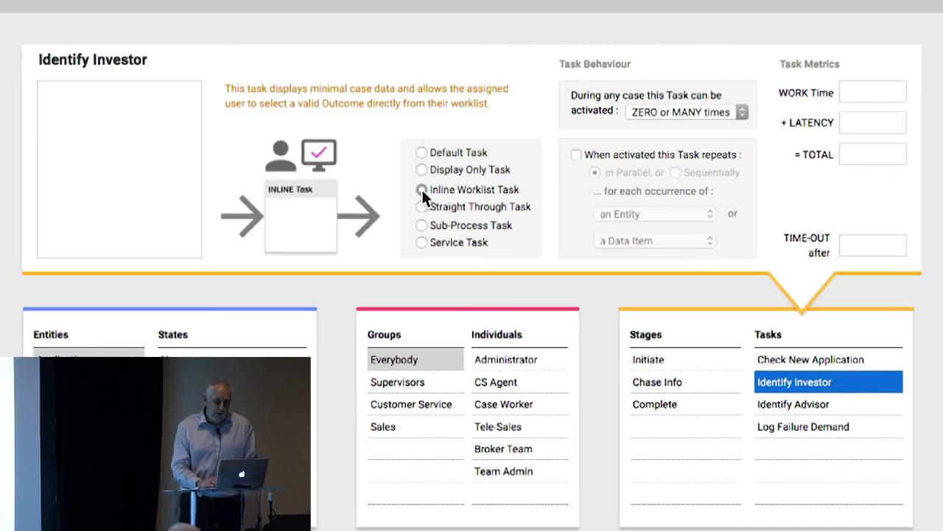
left_click(421, 206)
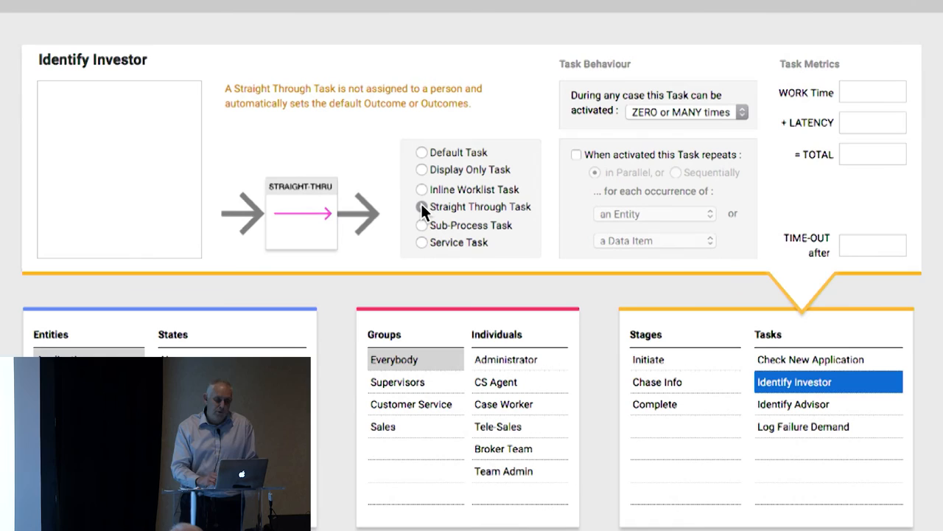
left_click(422, 207)
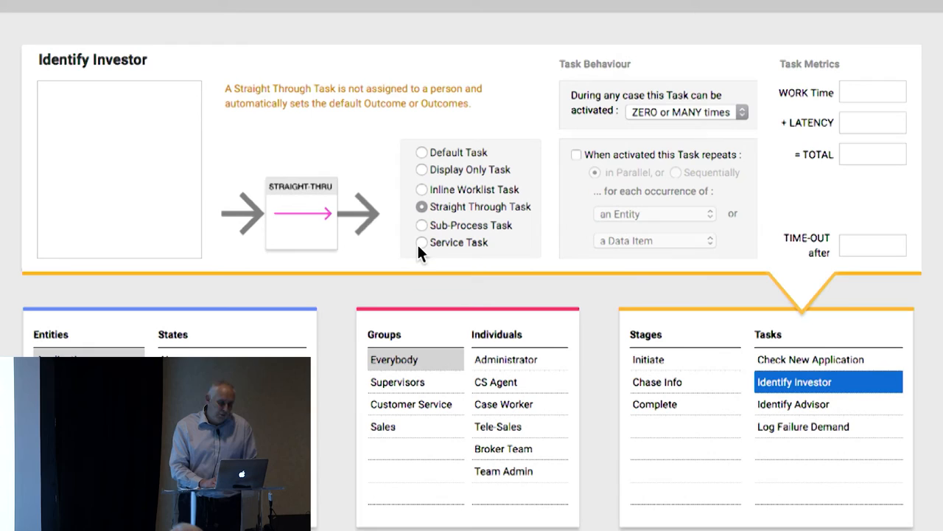
left_click(421, 225)
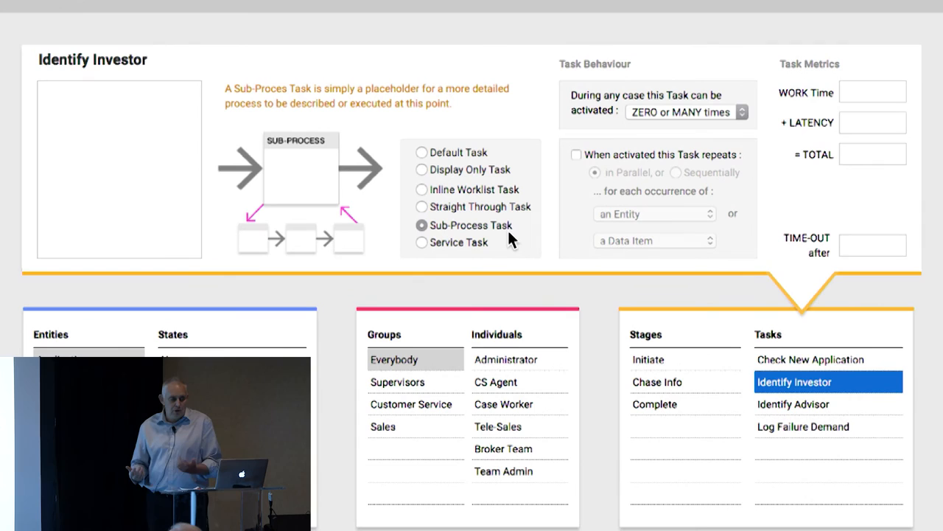